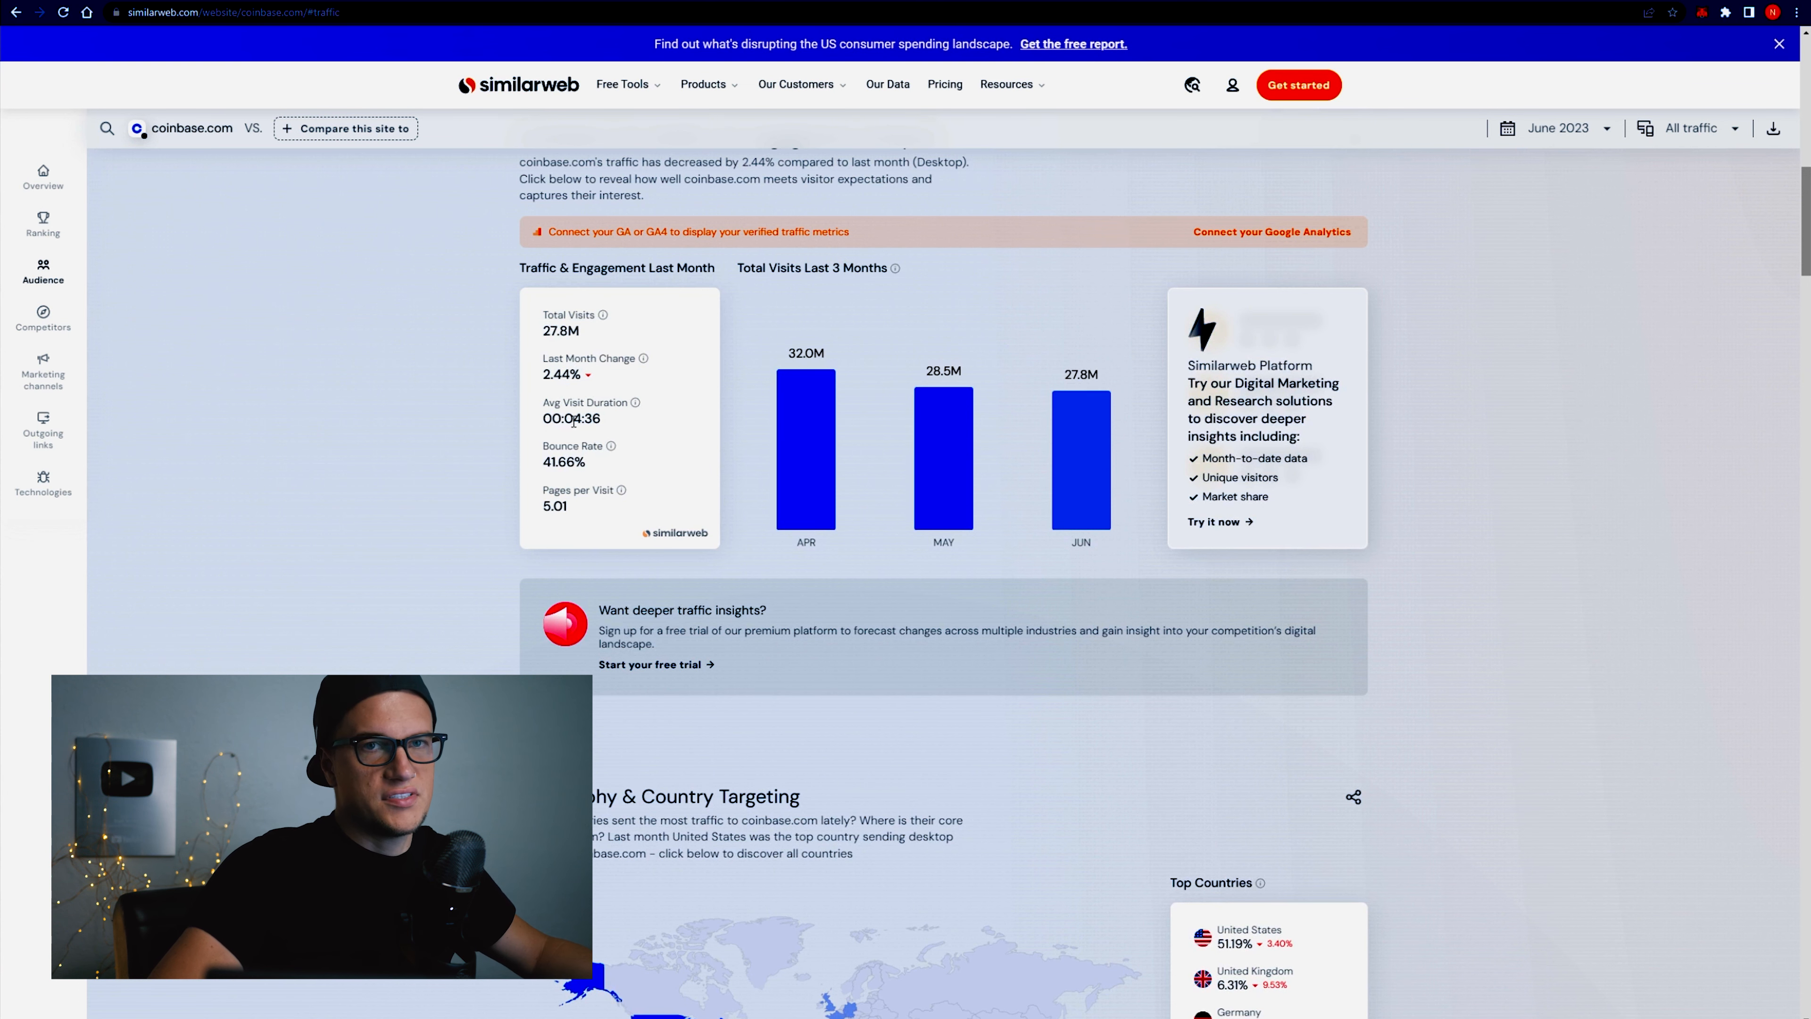
{"action": "mouse_move", "coordinate": [592, 441]}
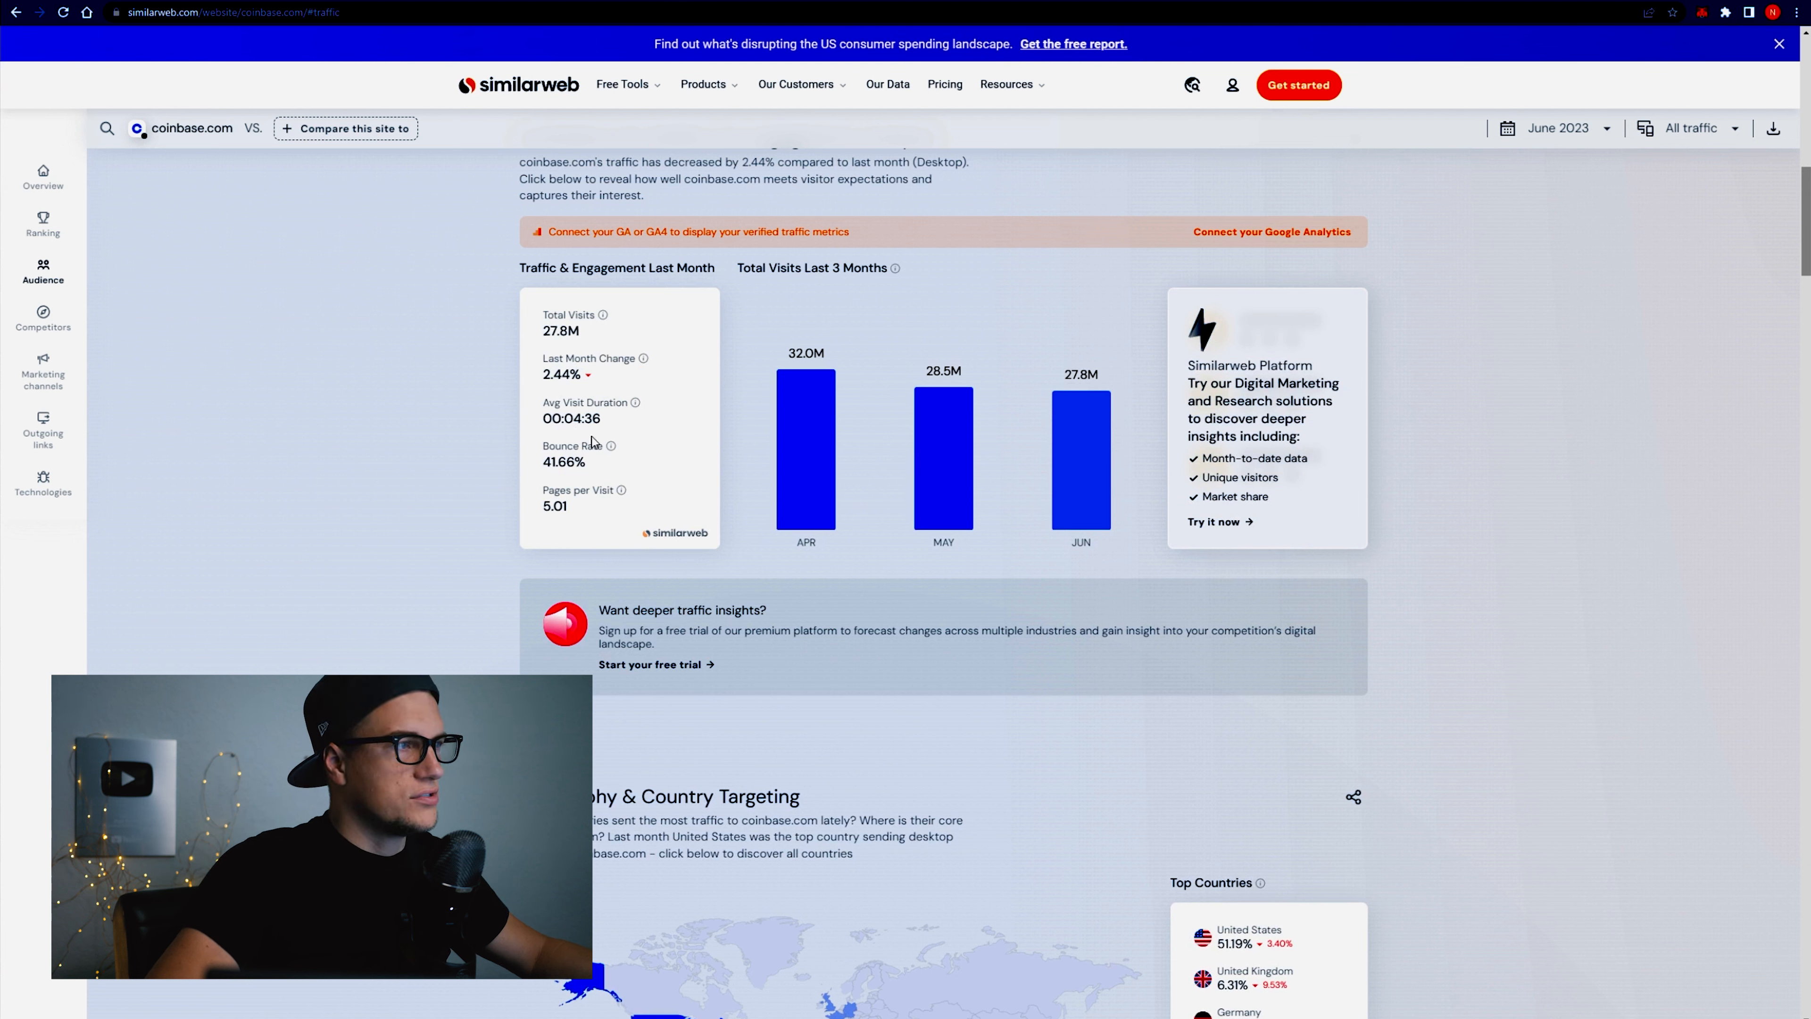